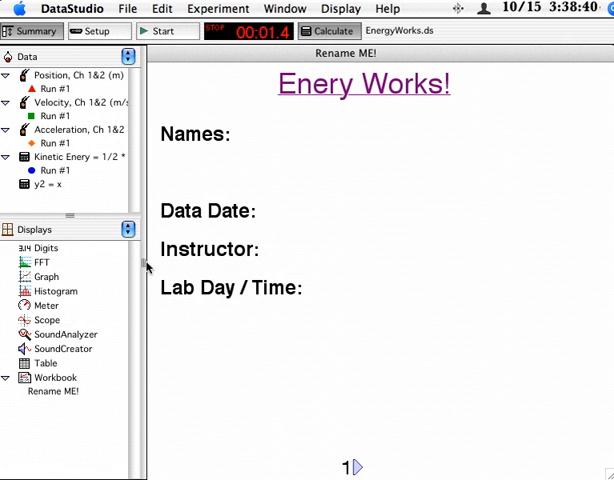
mouse_move(276, 333)
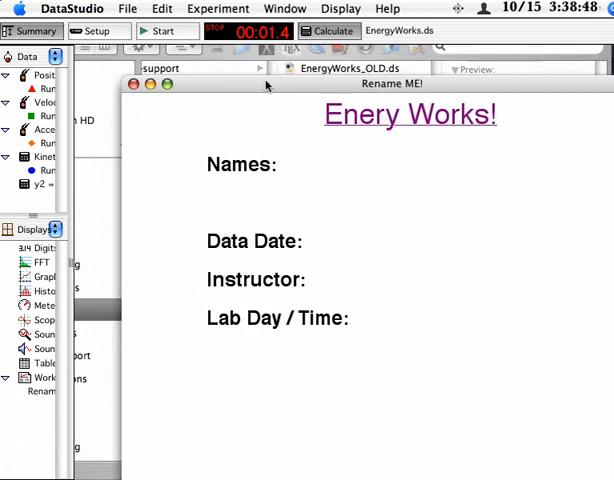
Widen the EnergyWorks workbook window to fill the space beside the Data and Displays panes
left_click_drag(267, 85, 220, 55)
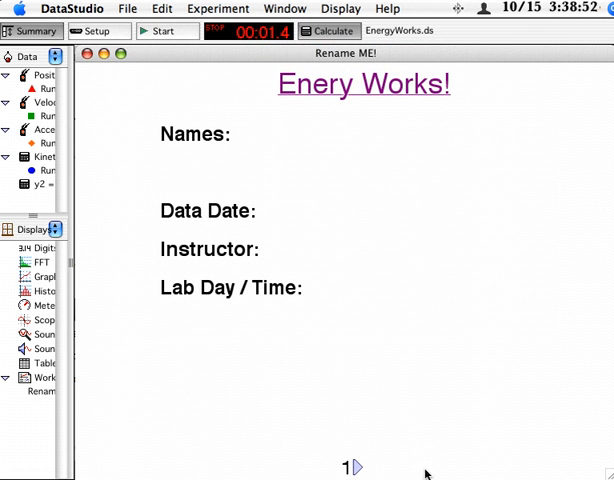
mouse_move(605, 452)
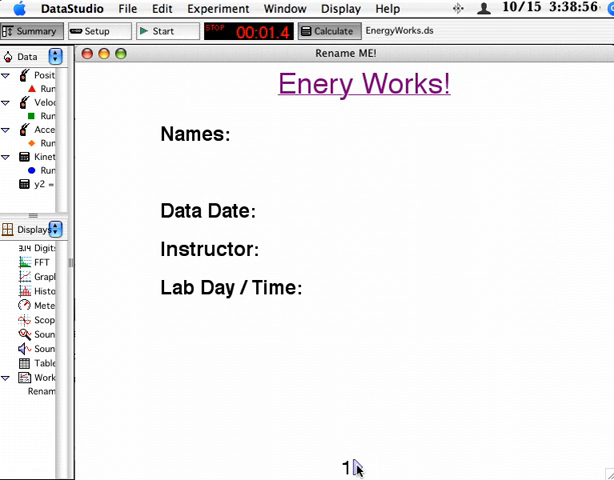
Turn on Display > Show Tools so the title and fields become editable blocks
left_click(340, 8)
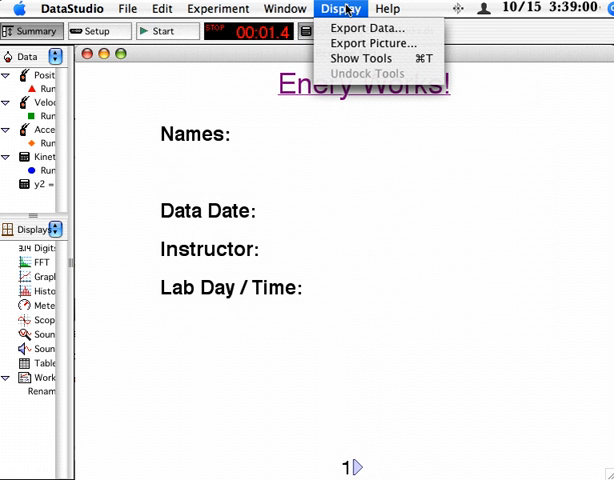
mouse_move(370, 58)
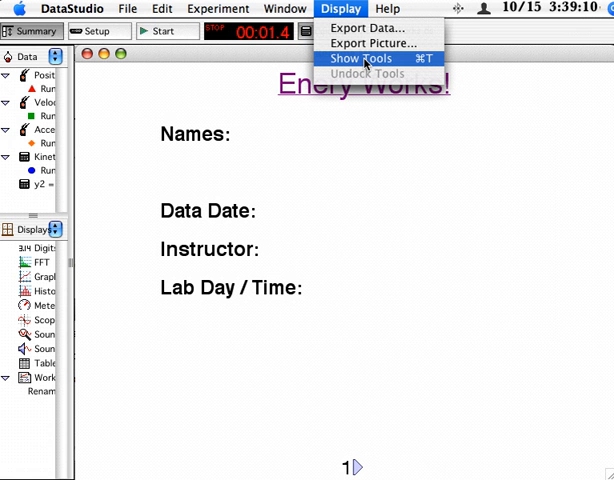
left_click(363, 59)
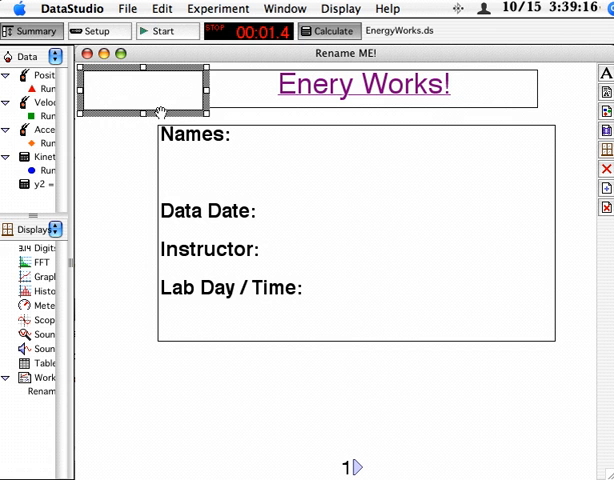
Place the new text box below the Names and Lab Day/Time fields and view its color options
left_click_drag(140, 90, 165, 390)
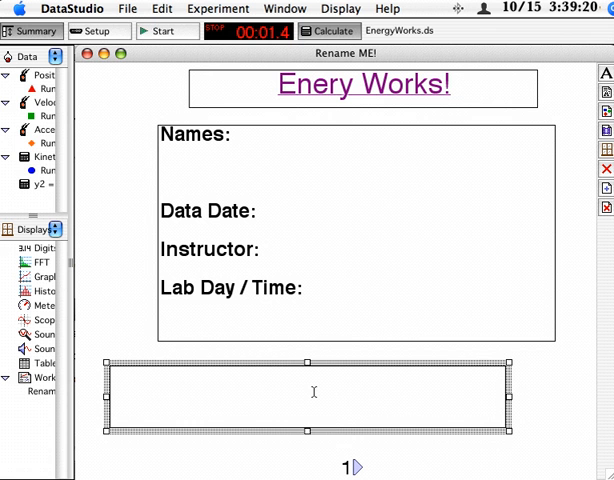
left_click(345, 398)
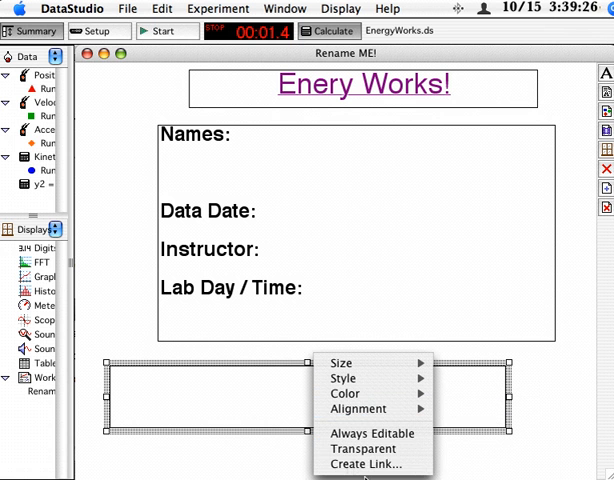
left_click(345, 393)
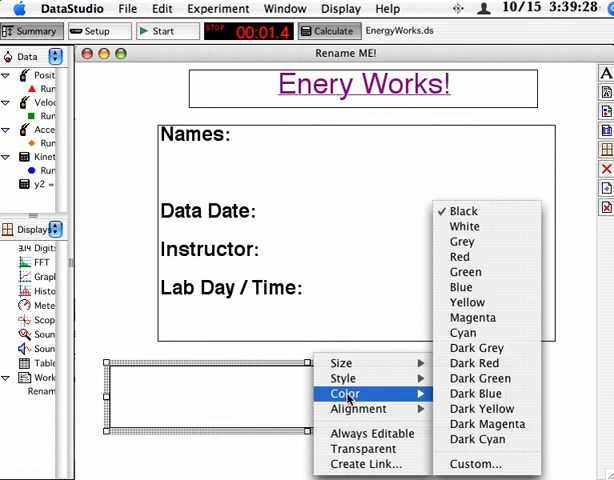
mouse_move(340, 362)
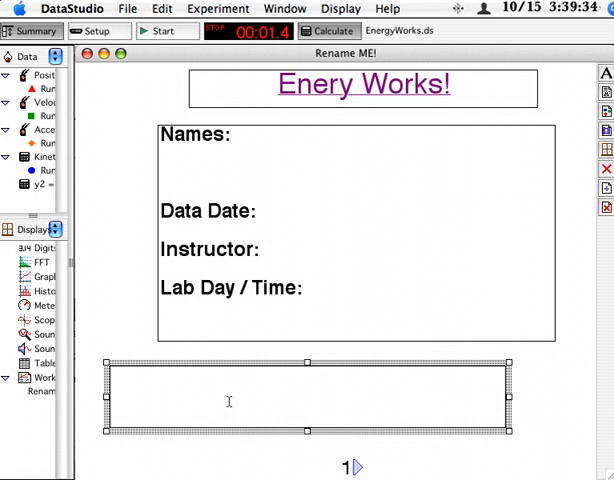
mouse_move(356, 468)
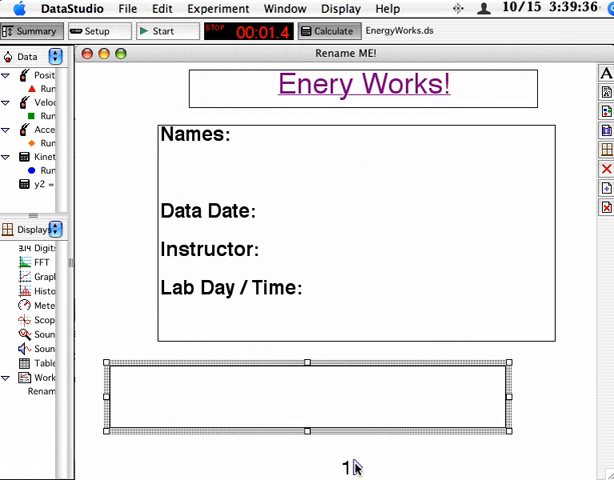
Page forward to the page-4 instructions page, then back to blank page 3
left_click(351, 467)
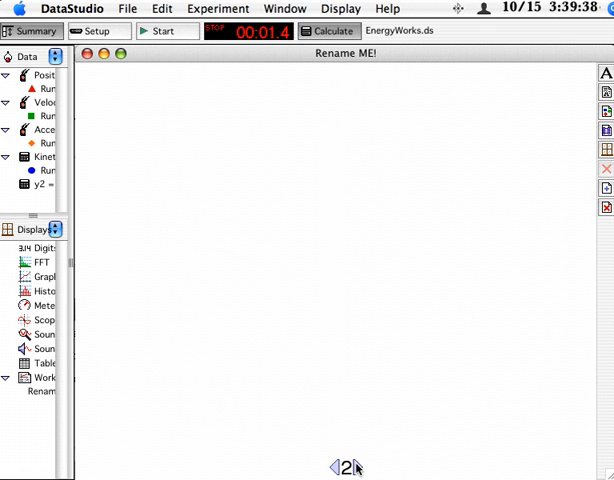
mouse_move(518, 473)
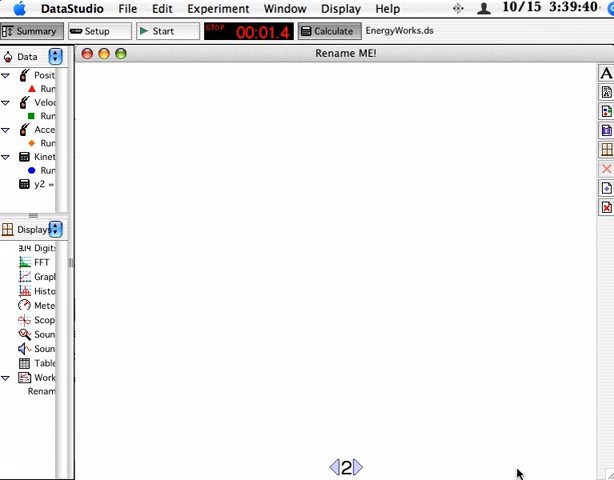
mouse_move(360, 467)
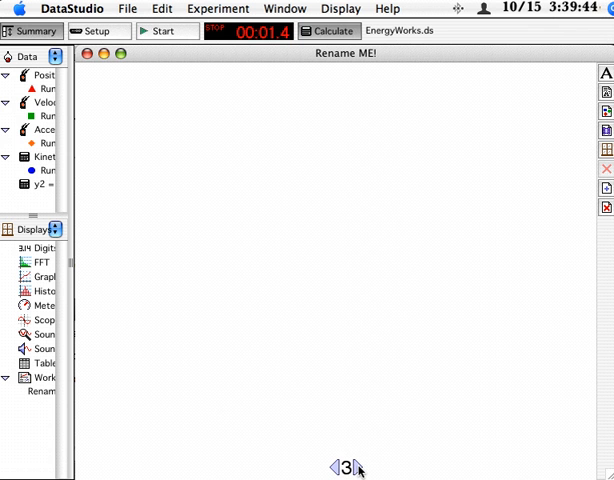
left_click(353, 467)
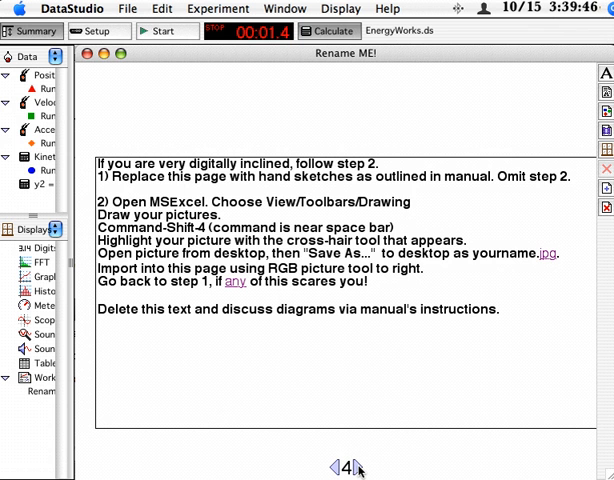
left_click(348, 467)
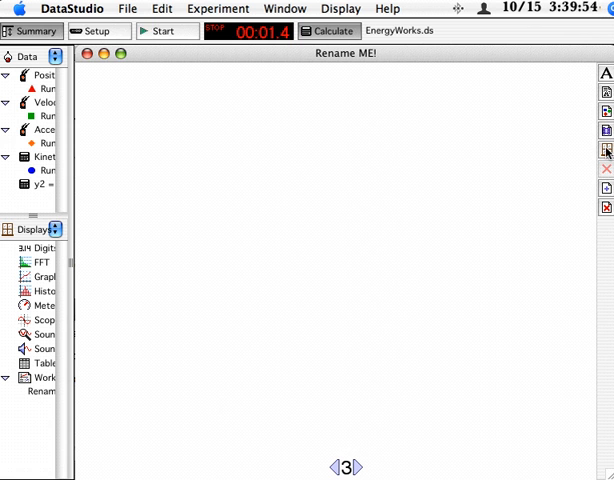
Add a Graph display to page 3 and move the empty text box below it
left_click(606, 150)
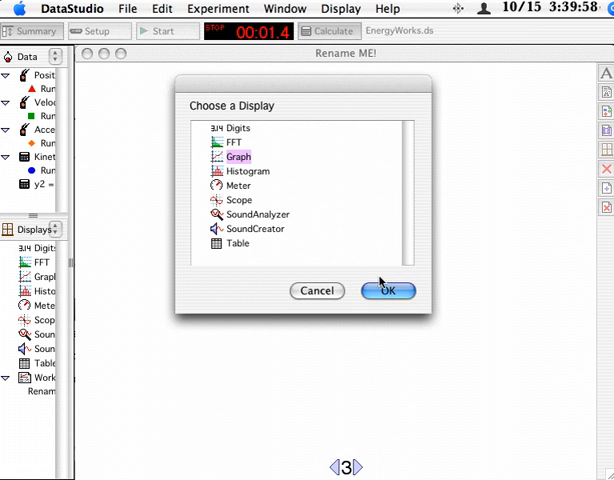
left_click(387, 291)
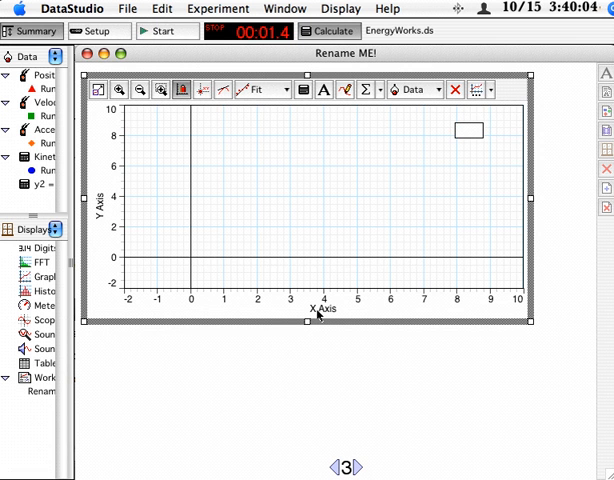
mouse_move(568, 181)
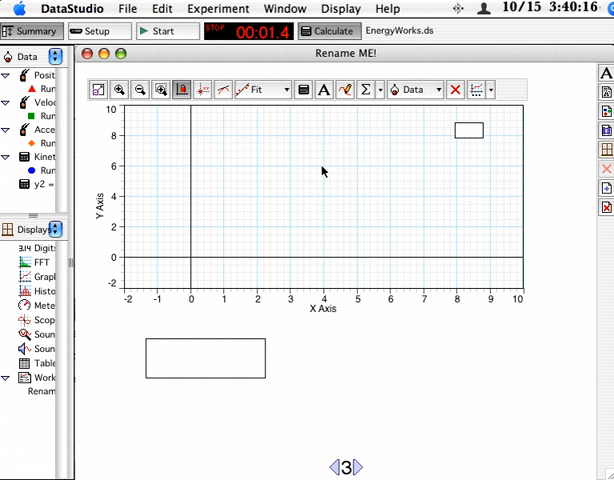
mouse_move(310, 147)
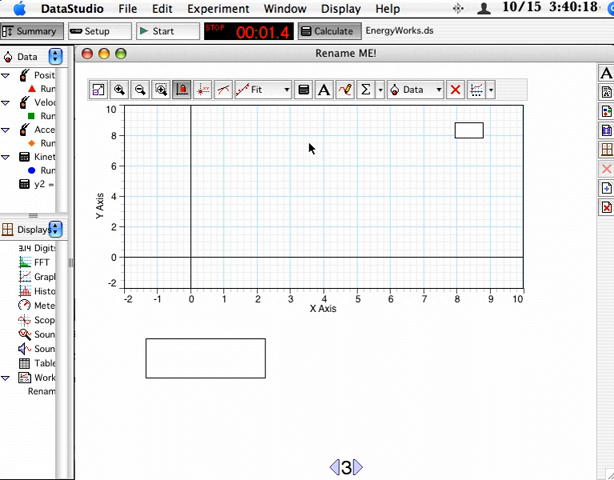
left_click(205, 358)
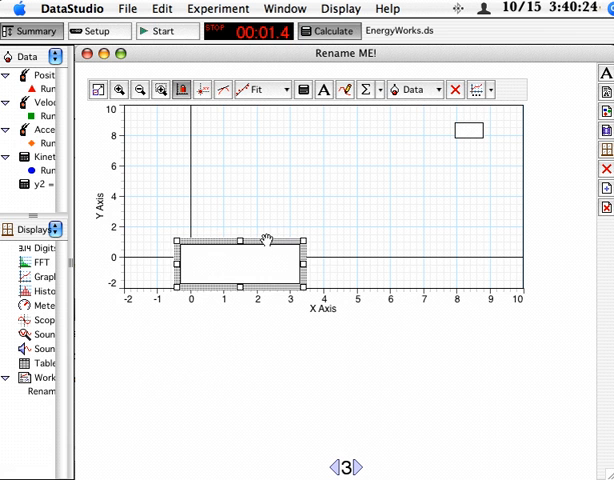
left_click_drag(240, 258, 218, 365)
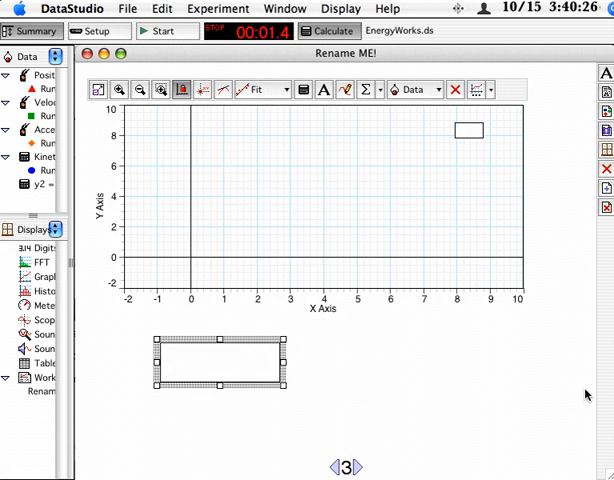
Deselect the text box below the graph and open the Display menu
left_click(356, 467)
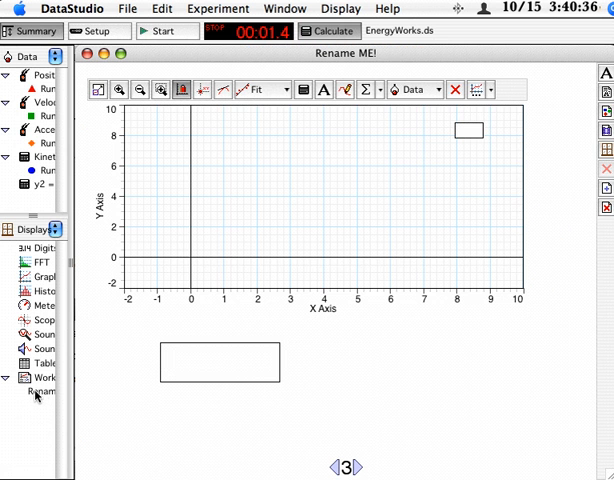
left_click(38, 391)
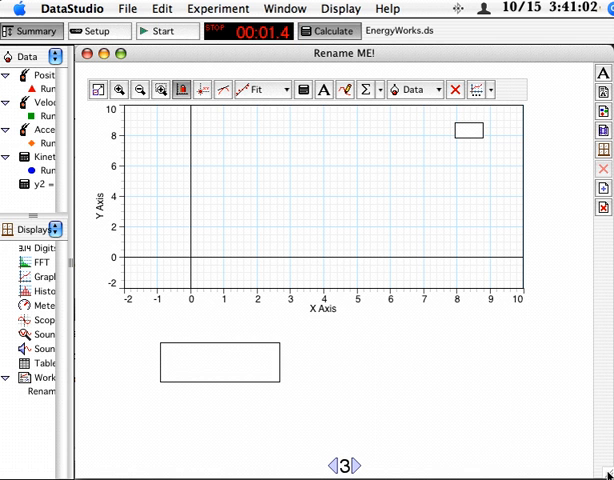
left_click(340, 9)
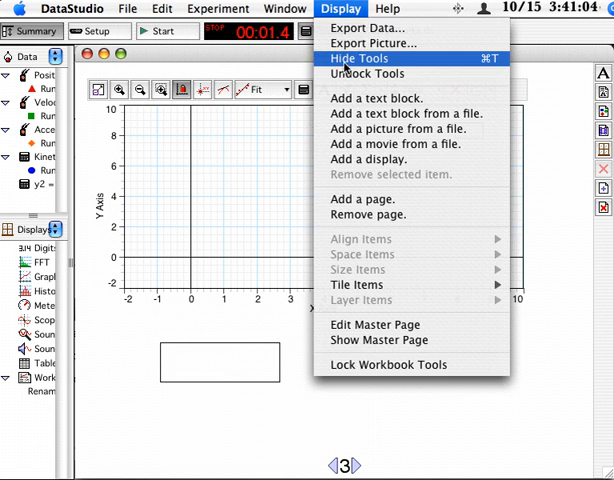
Hide the workbook tools and delete page 3's graph display, confirming with OK
left_click(357, 58)
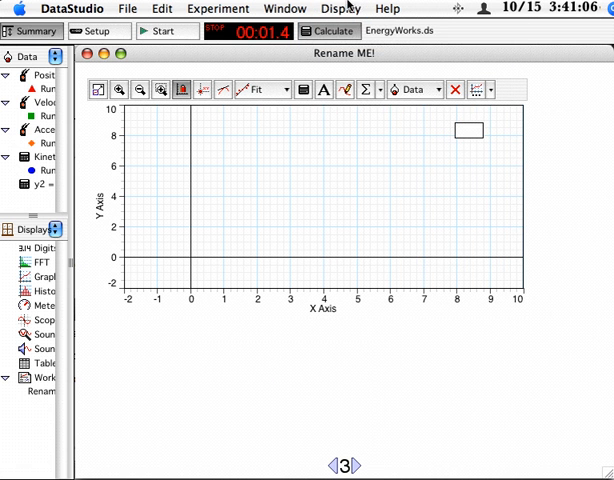
left_click(340, 8)
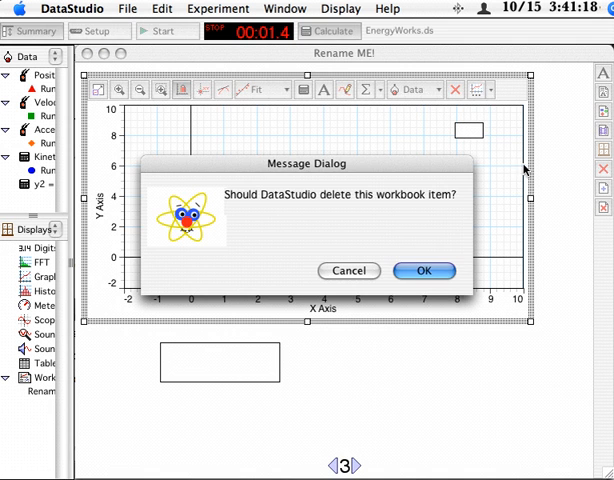
left_click(424, 271)
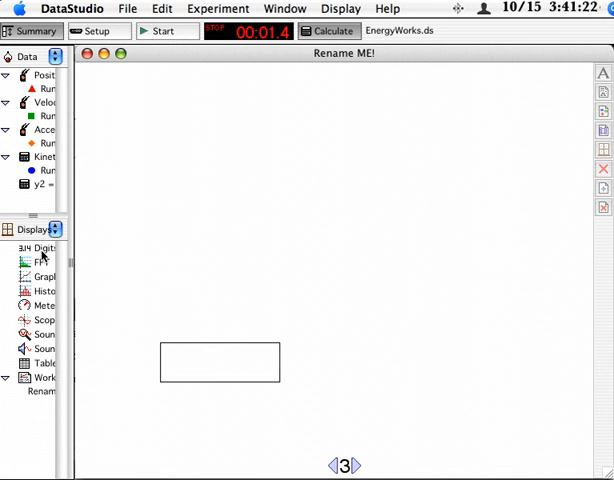
mouse_move(338, 231)
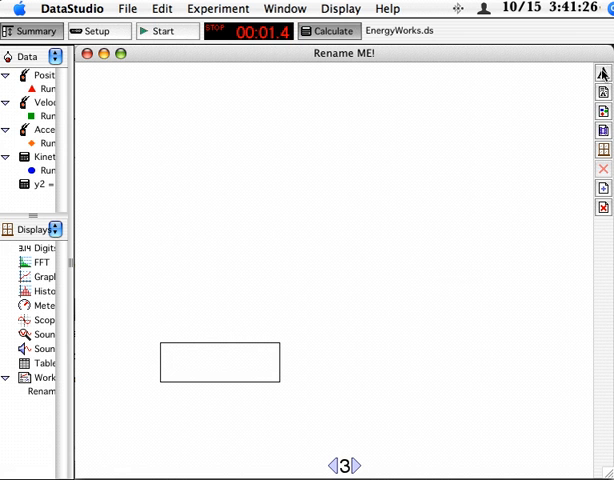
mouse_move(603, 74)
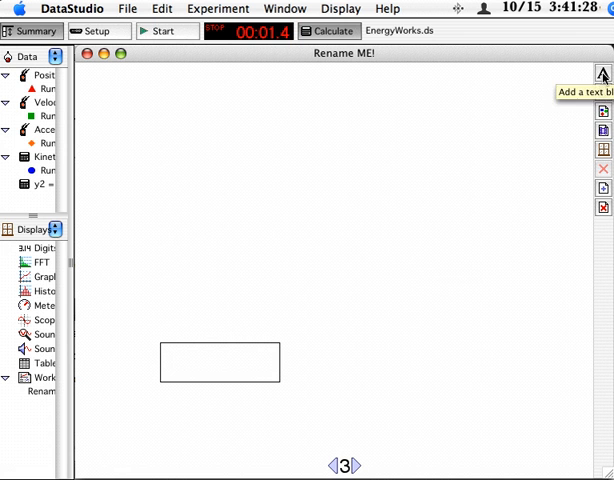
mouse_move(603, 111)
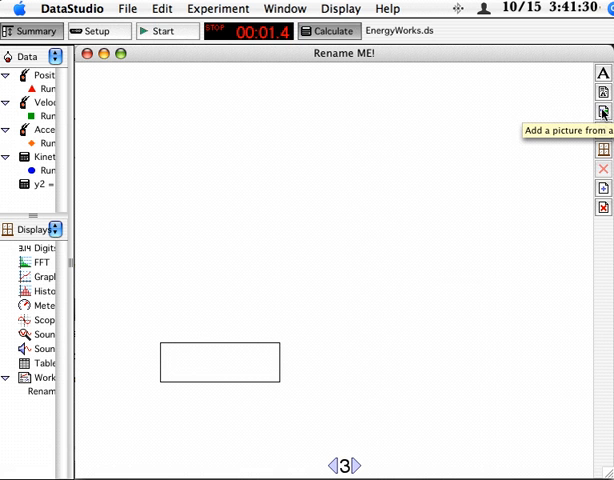
mouse_move(604, 150)
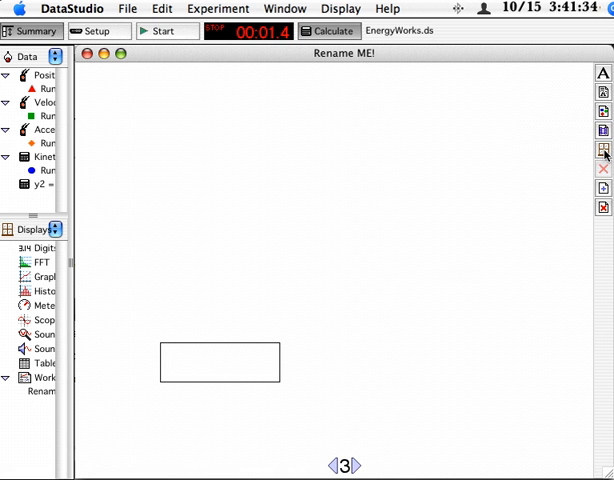
left_click(603, 155)
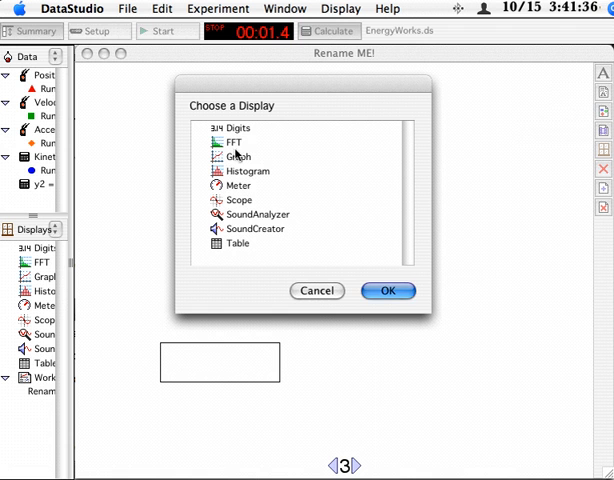
left_click(317, 291)
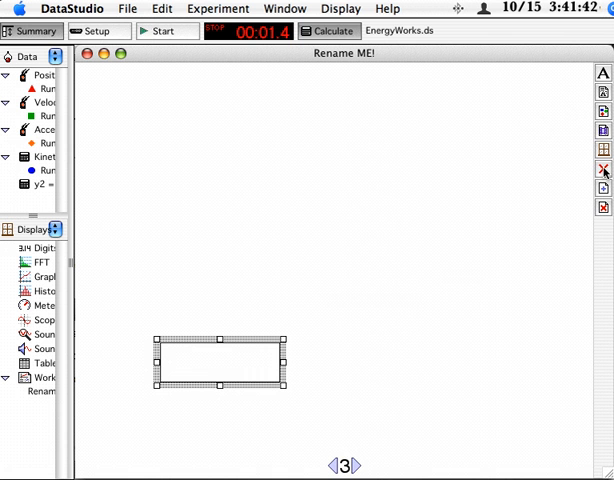
right_click(220, 365)
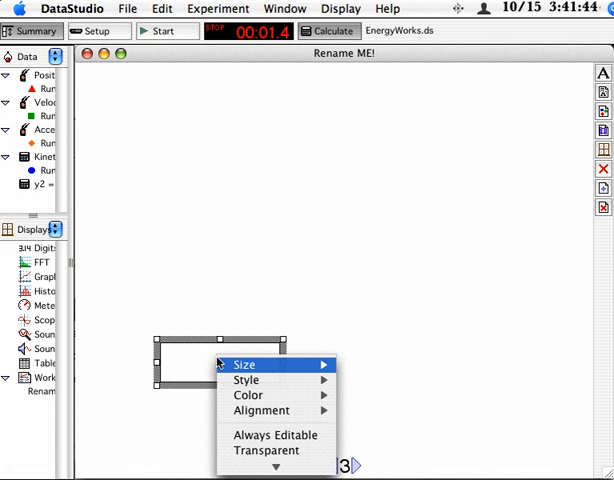
mouse_move(261, 411)
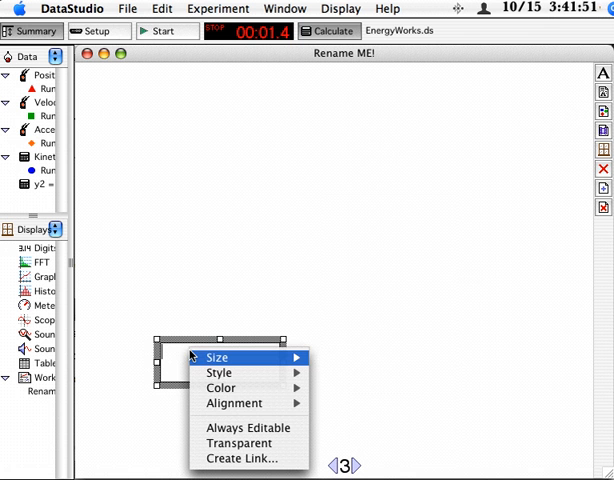
List the page 3 text box's text color choices, with Black currently checked
left_click(220, 388)
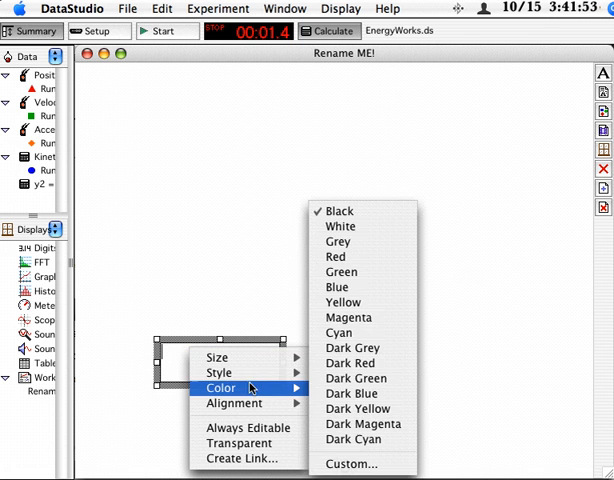
mouse_move(222, 274)
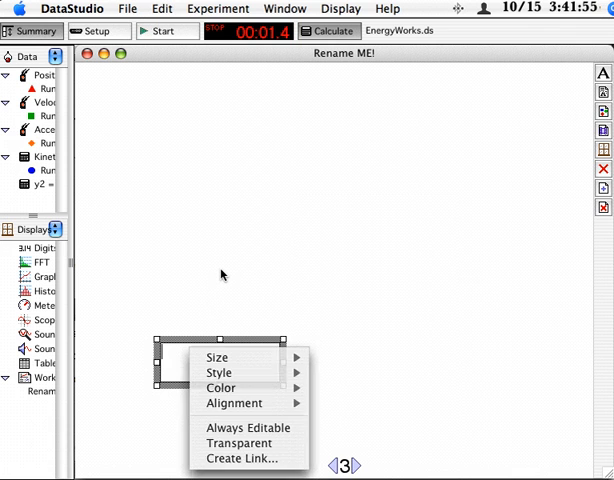